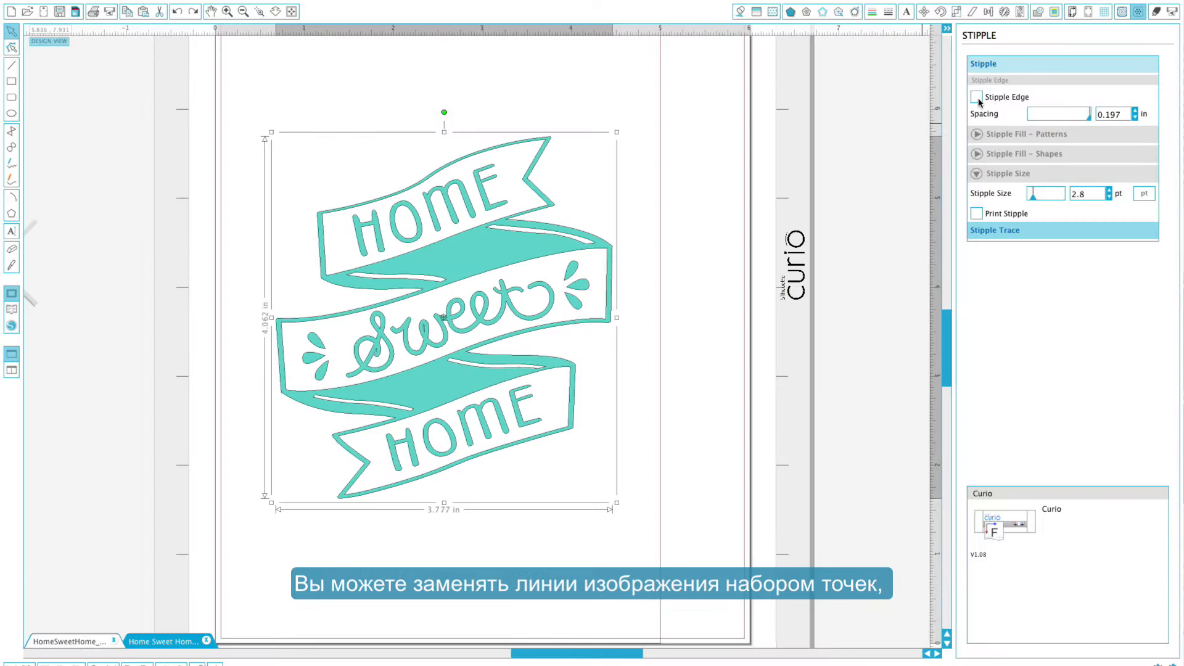
Turn on Stipple Edge for Home Sweet Home and bring up the Starry Night document
{"action": "left_click", "coordinate": [976, 97]}
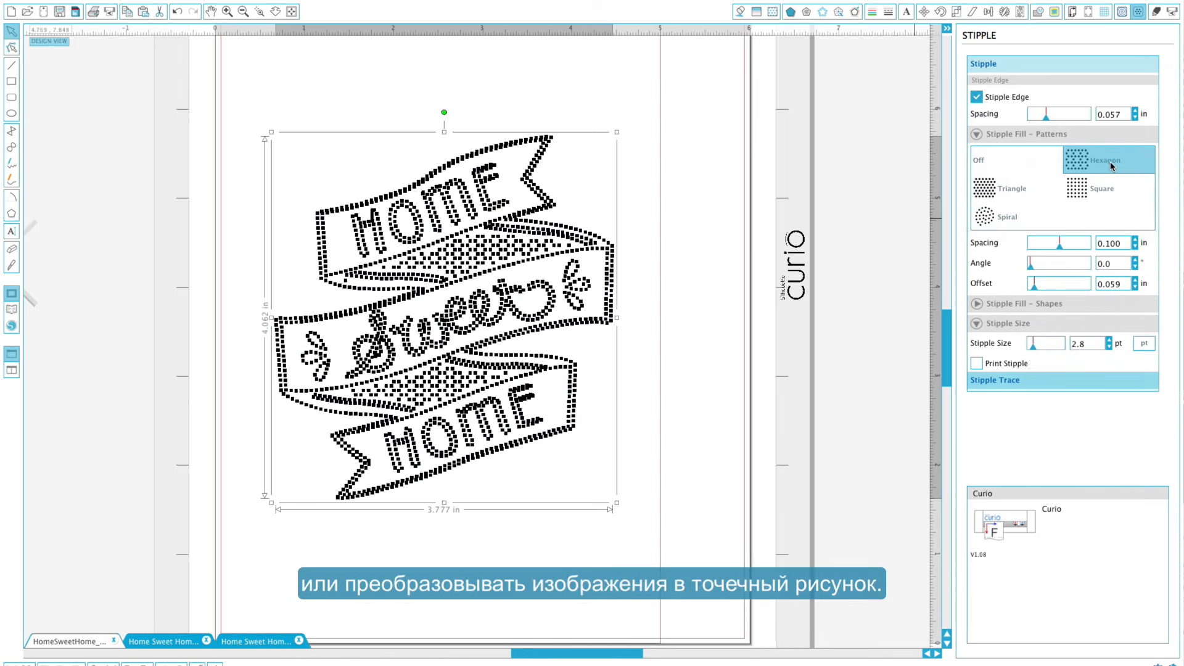
{"action": "left_click", "coordinate": [143, 642]}
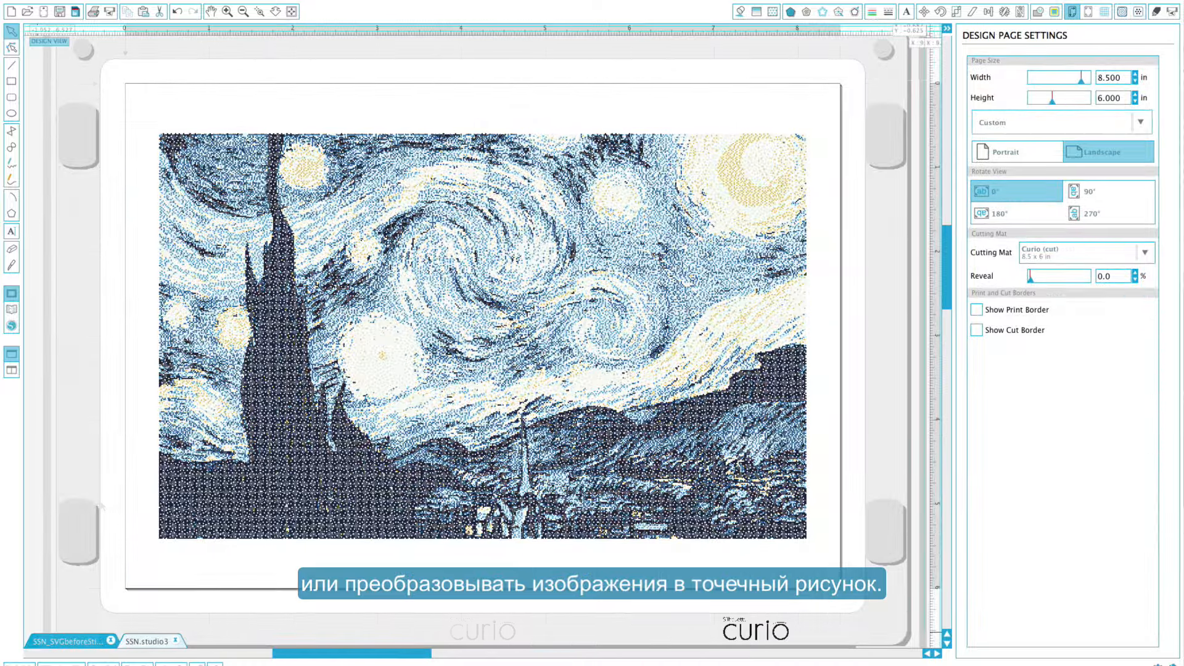
{"action": "left_click", "coordinate": [216, 11]}
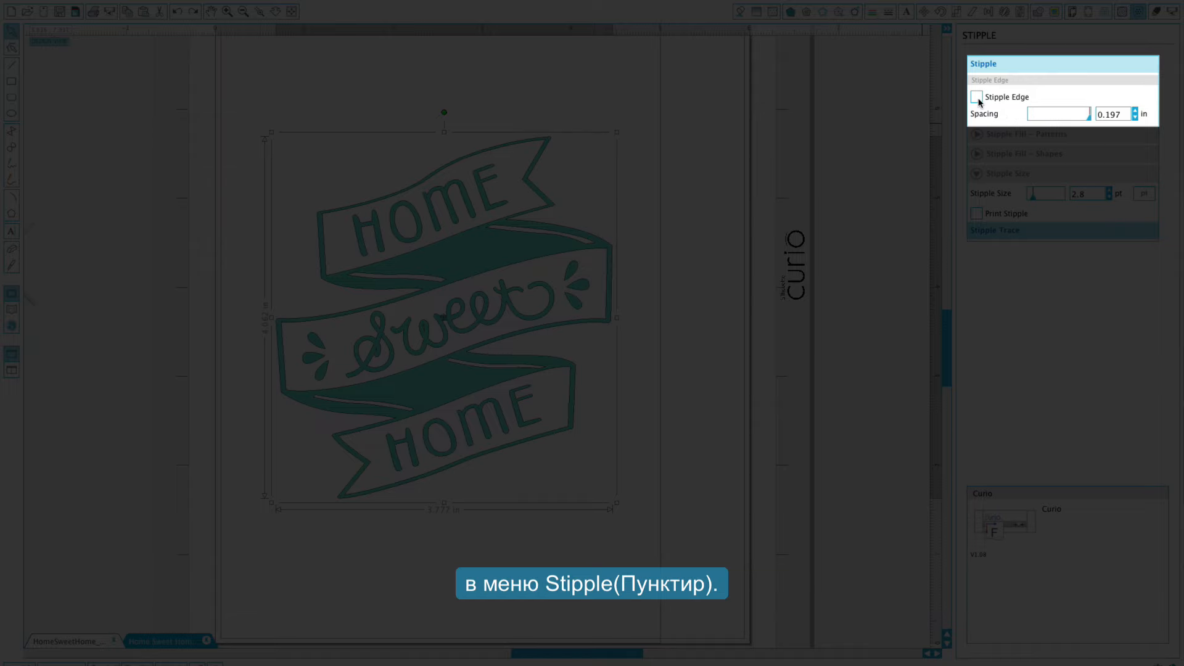
Enable Stipple Edge and tighten the outline dot spacing to about 0.057 in
{"action": "left_click", "coordinate": [976, 97]}
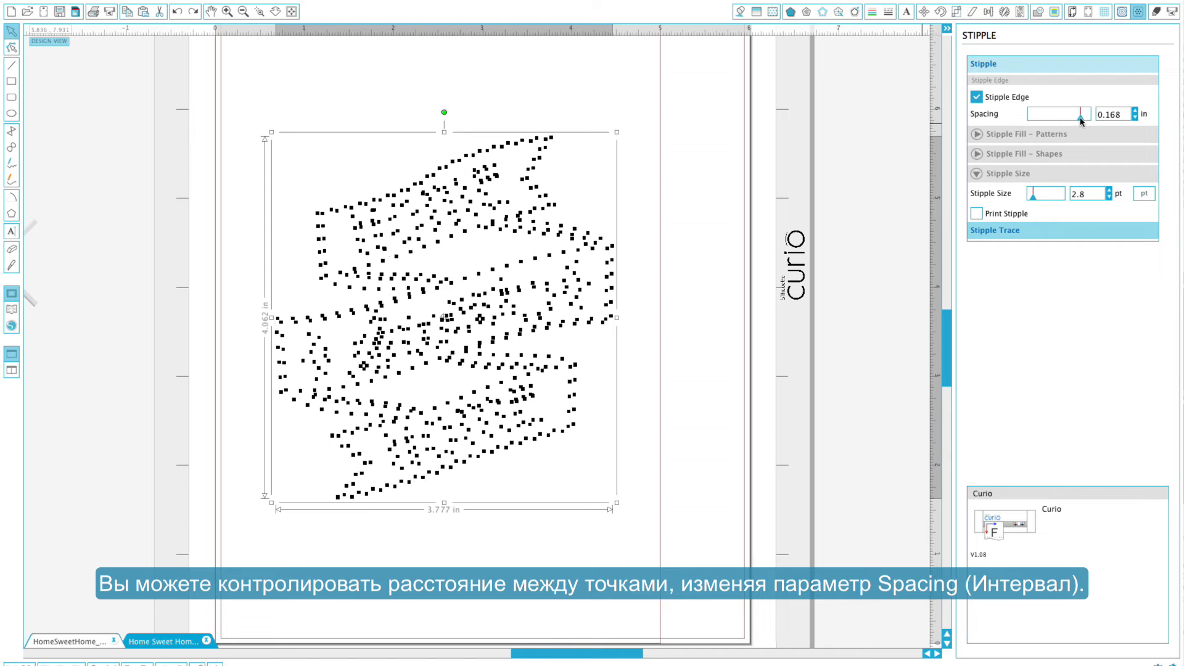
{"action": "left_click_drag", "start_coordinate": [1080, 114], "coordinate": [1049, 114]}
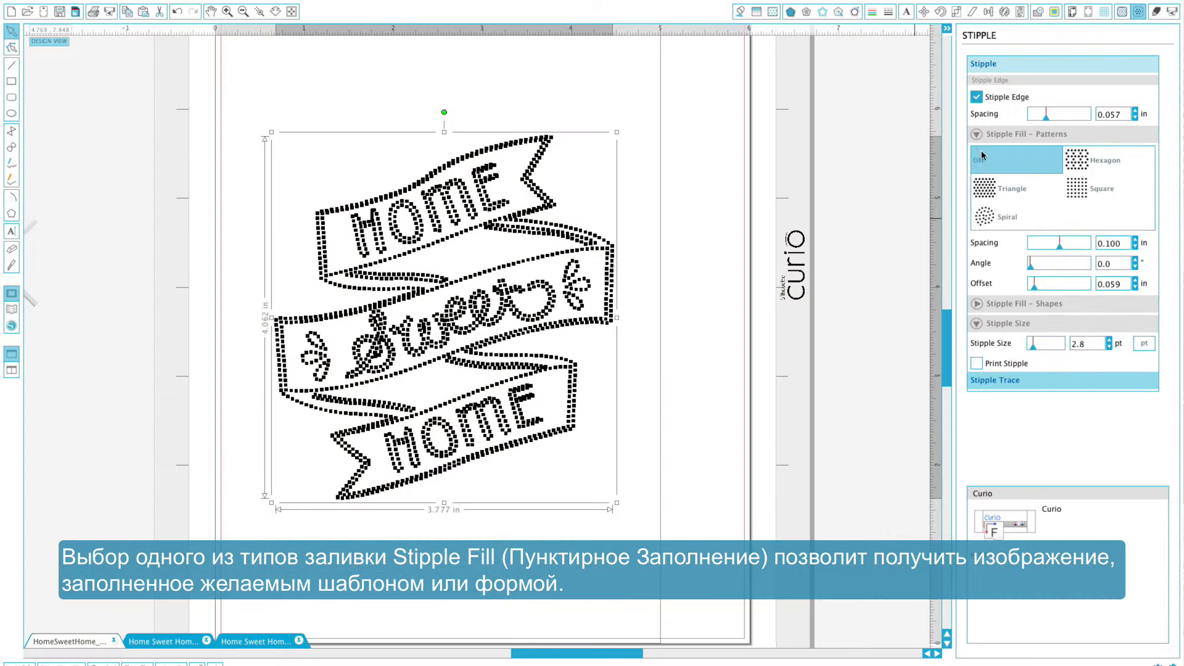
Try a Hexagon pattern fill, then switch the ribbons to the Stripe shape fill
{"action": "left_click", "coordinate": [1108, 160]}
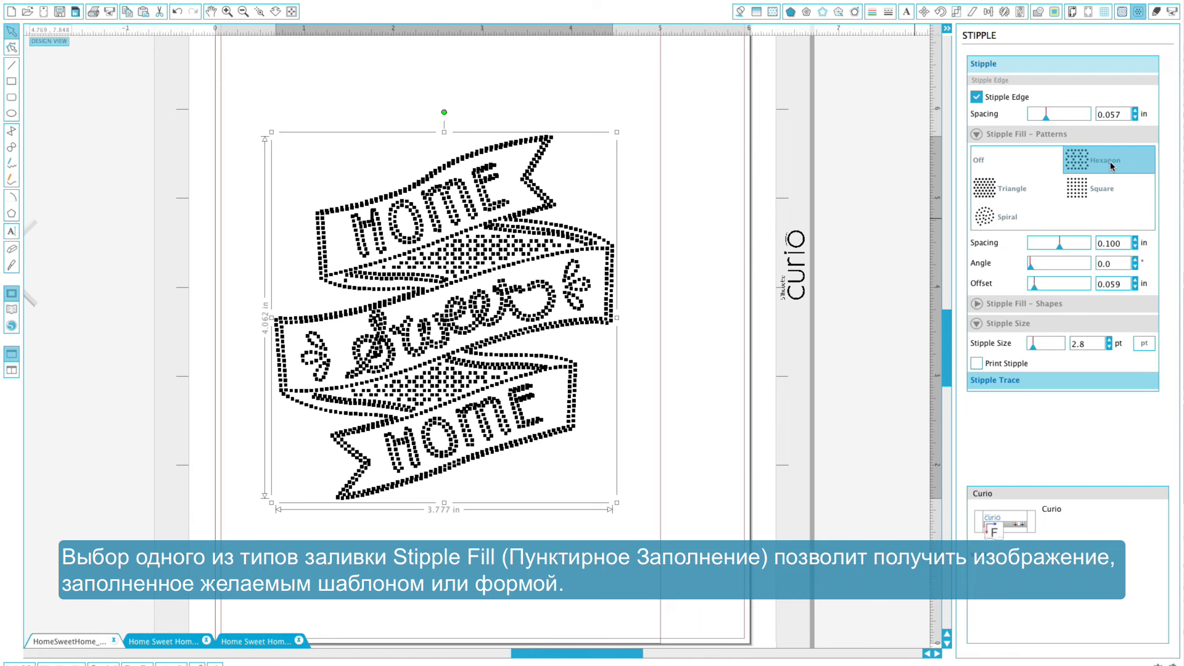
{"action": "left_click", "coordinate": [975, 134]}
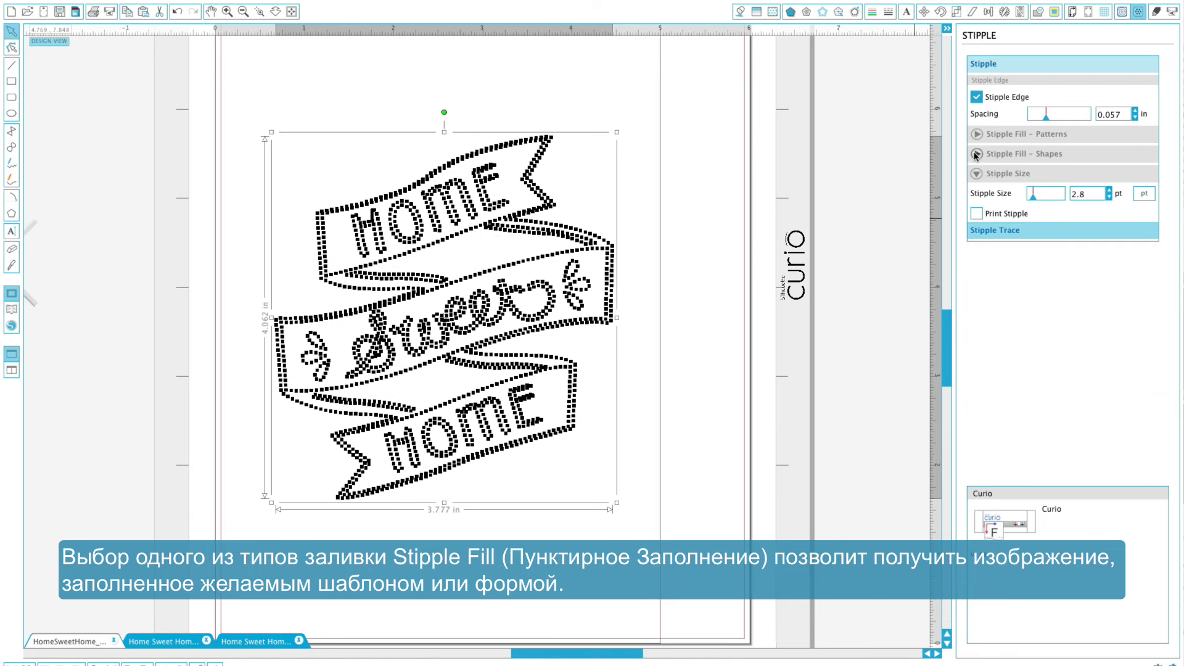
{"action": "left_click", "coordinate": [977, 154]}
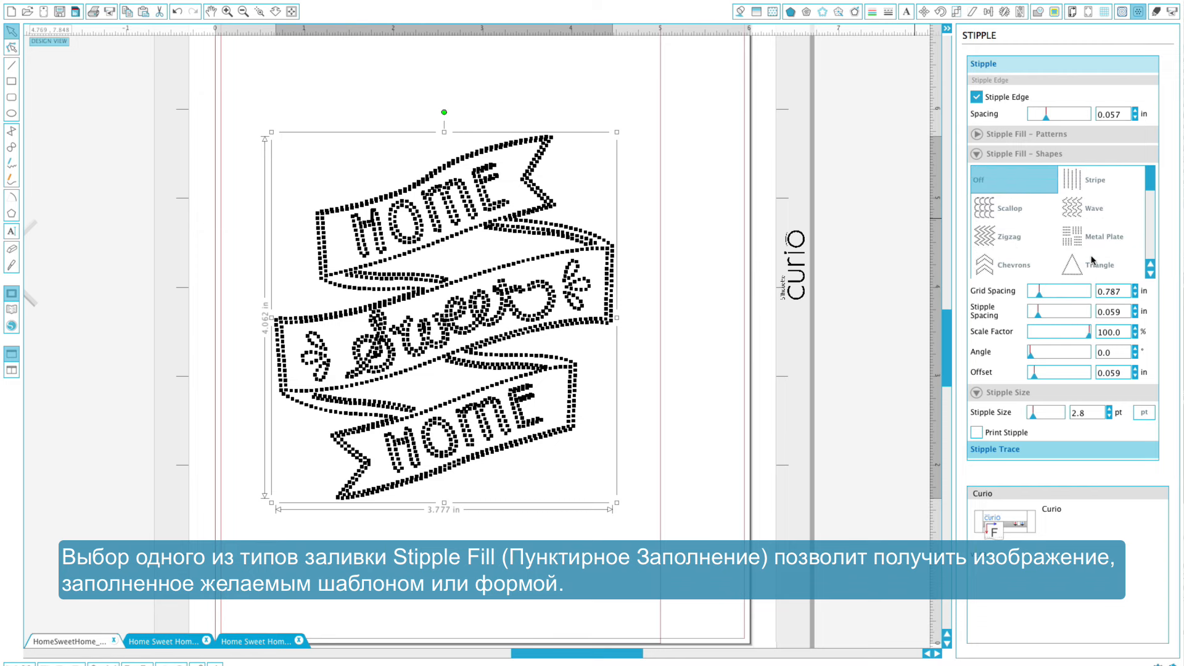
{"action": "left_click", "coordinate": [1094, 179]}
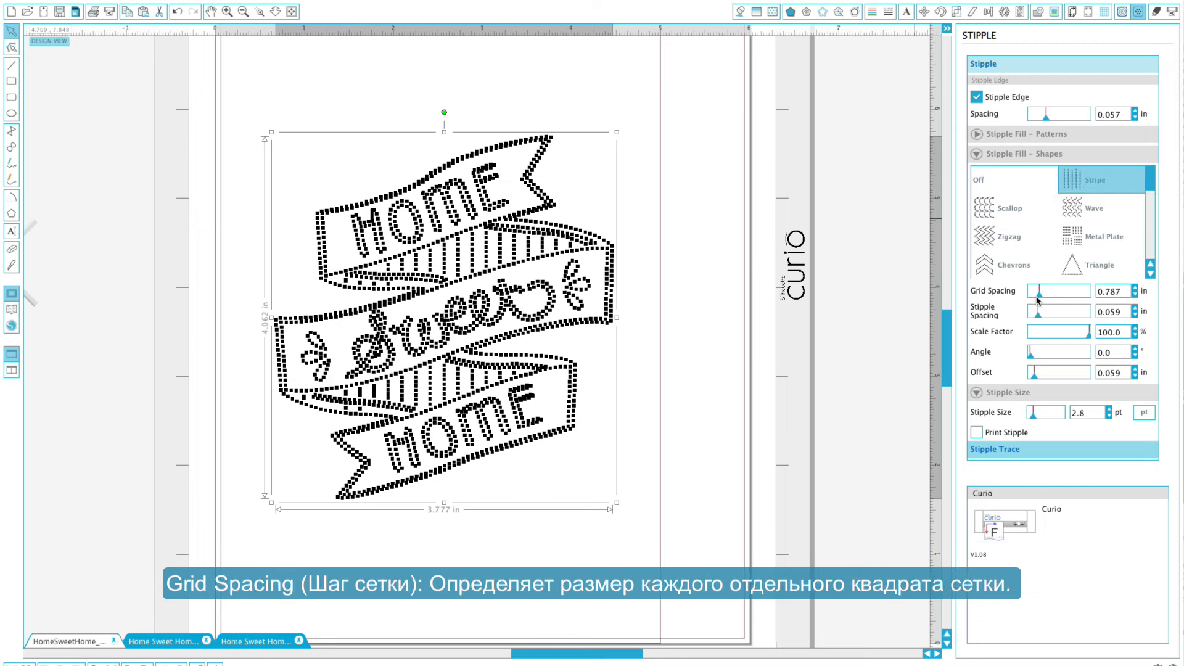
Set the stripe fill Grid Spacing to 0.526 in and Stipple Spacing to about 0.147 in
{"action": "left_click_drag", "start_coordinate": [1031, 290], "coordinate": [1042, 290]}
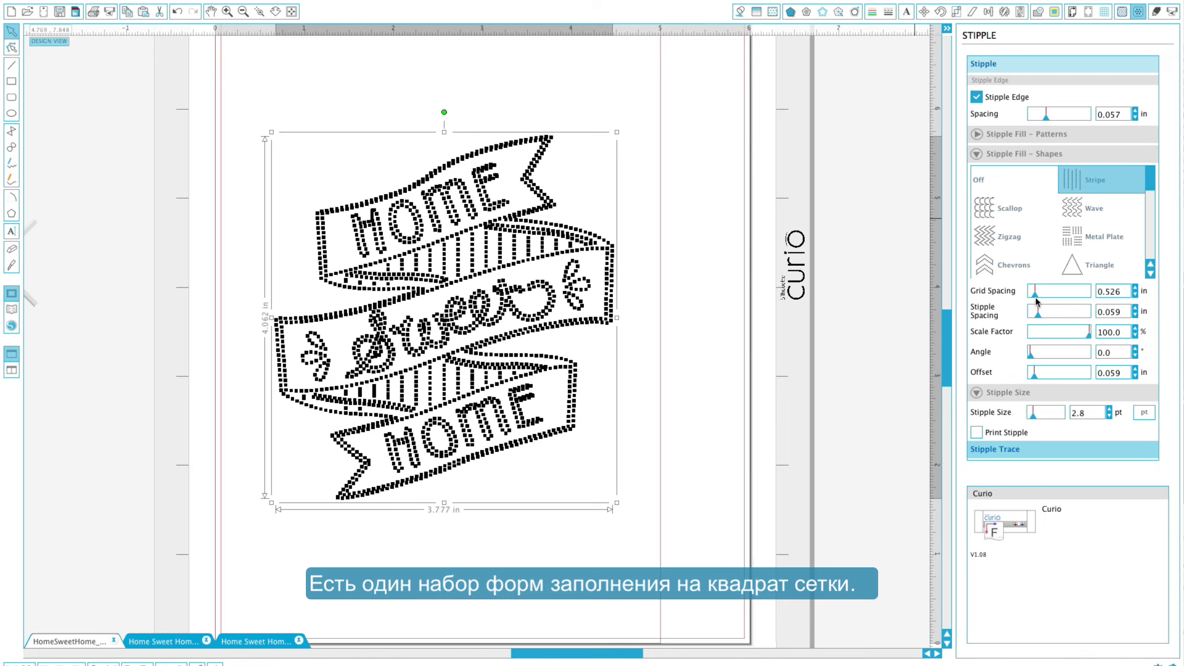
{"action": "left_click_drag", "start_coordinate": [1080, 311], "coordinate": [1035, 311]}
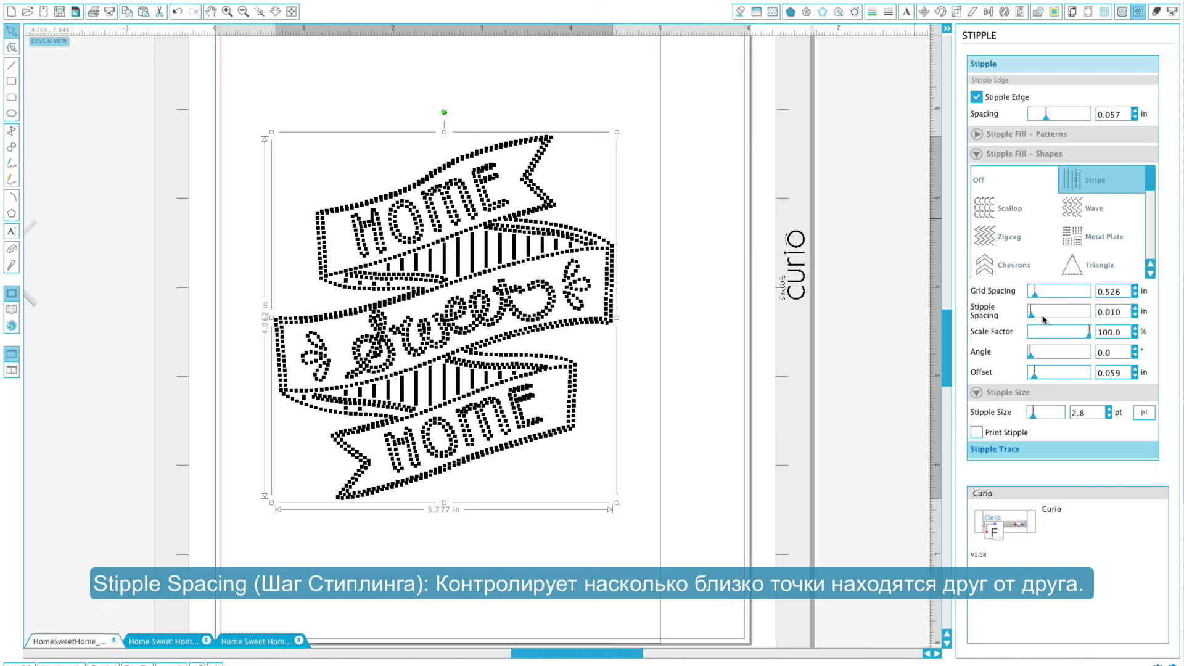
{"action": "left_click_drag", "start_coordinate": [1030, 311], "coordinate": [1086, 311]}
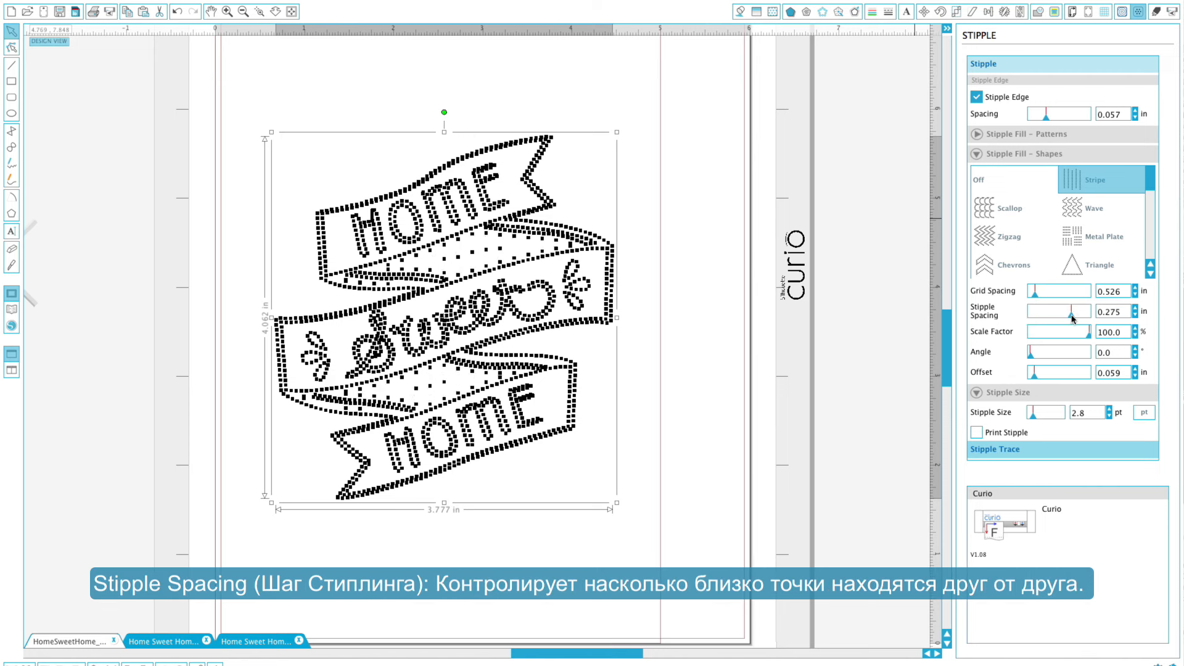
{"action": "left_click_drag", "start_coordinate": [1092, 311], "coordinate": [1047, 311]}
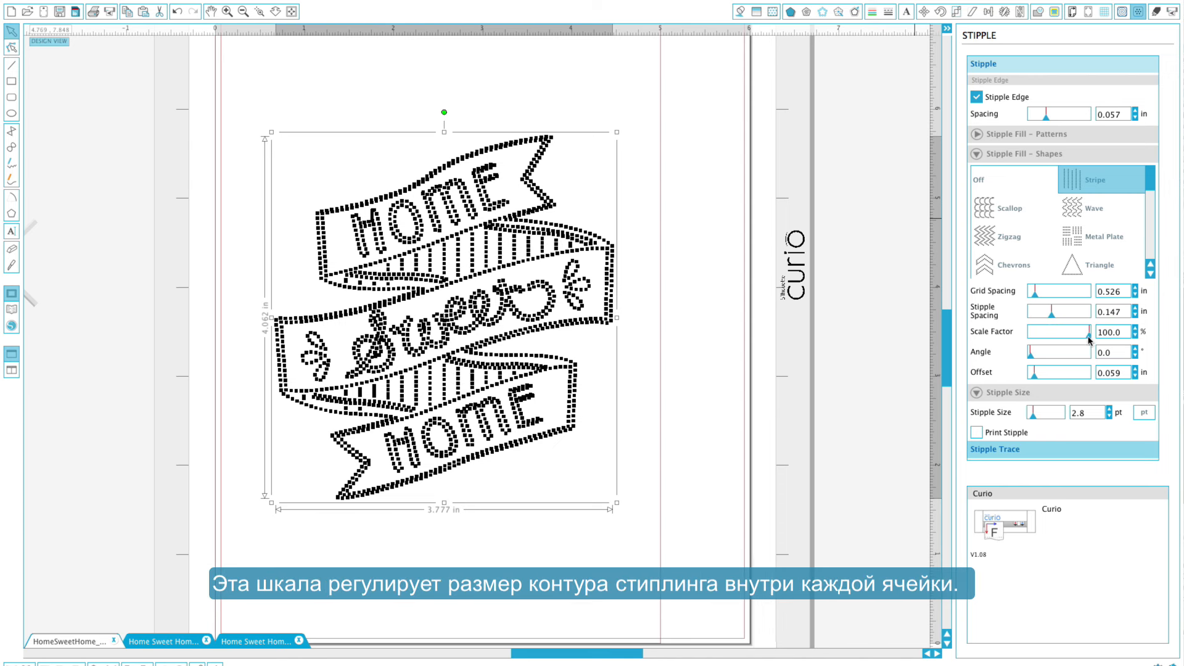
Reduce the stripe fill Scale Factor to about 31% after trying 55% and 100%
{"action": "left_click_drag", "start_coordinate": [1103, 331], "coordinate": [1066, 332]}
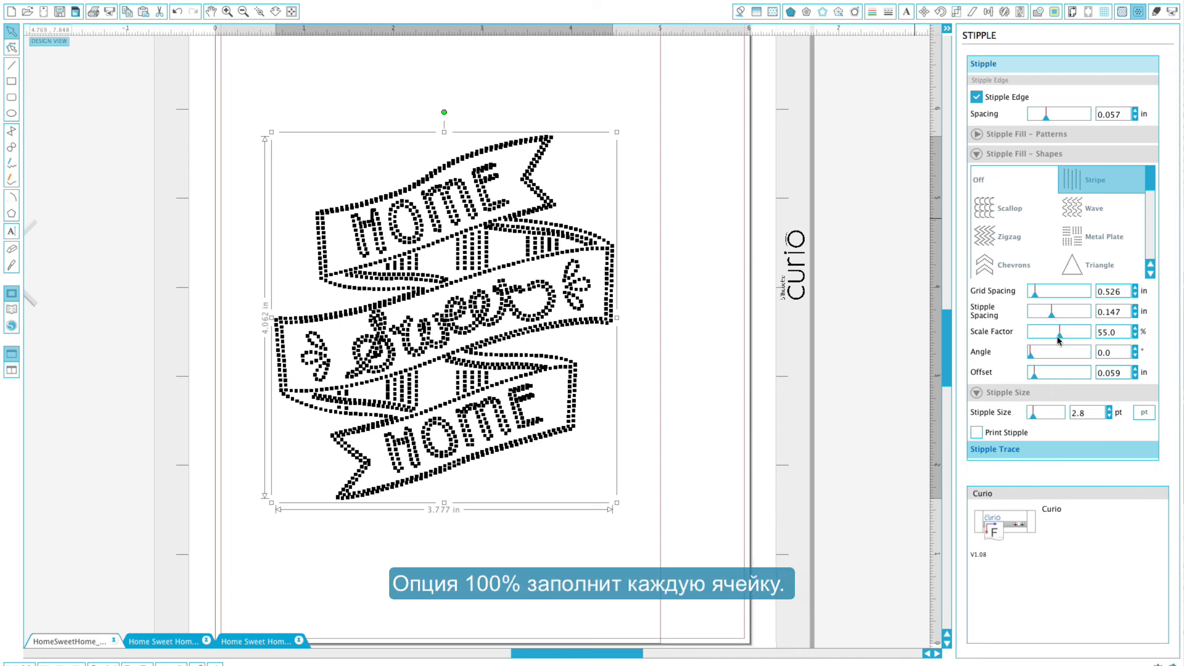
{"action": "left_click_drag", "start_coordinate": [1061, 330], "coordinate": [1073, 331]}
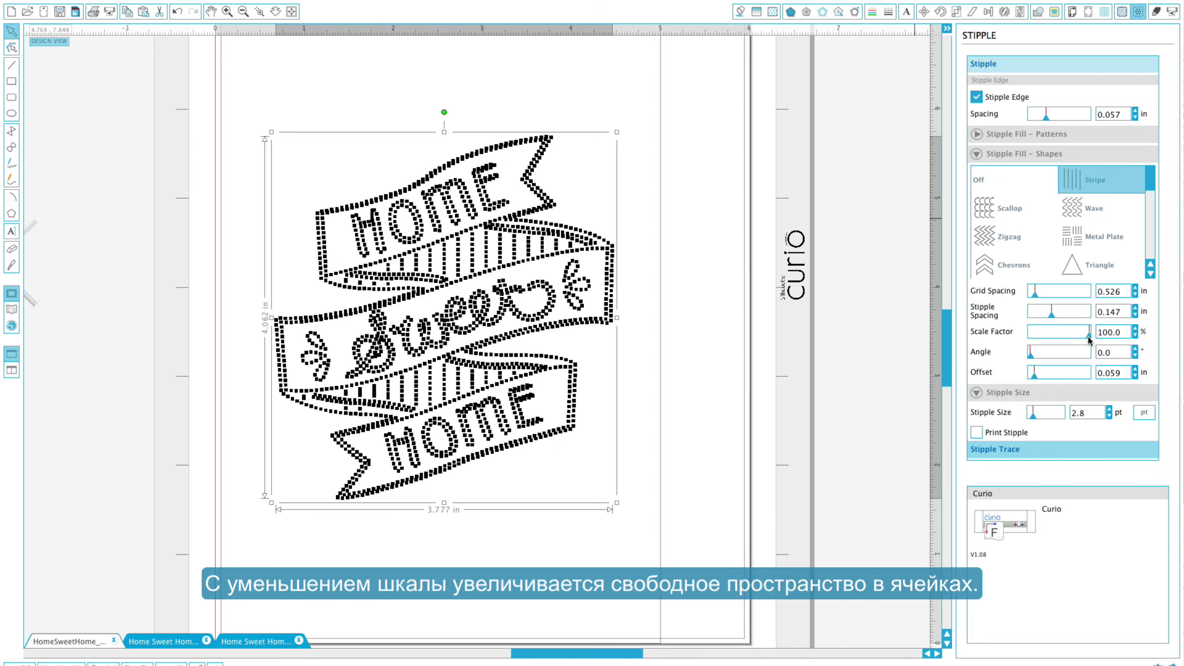
{"action": "left_click_drag", "start_coordinate": [1080, 330], "coordinate": [1057, 331]}
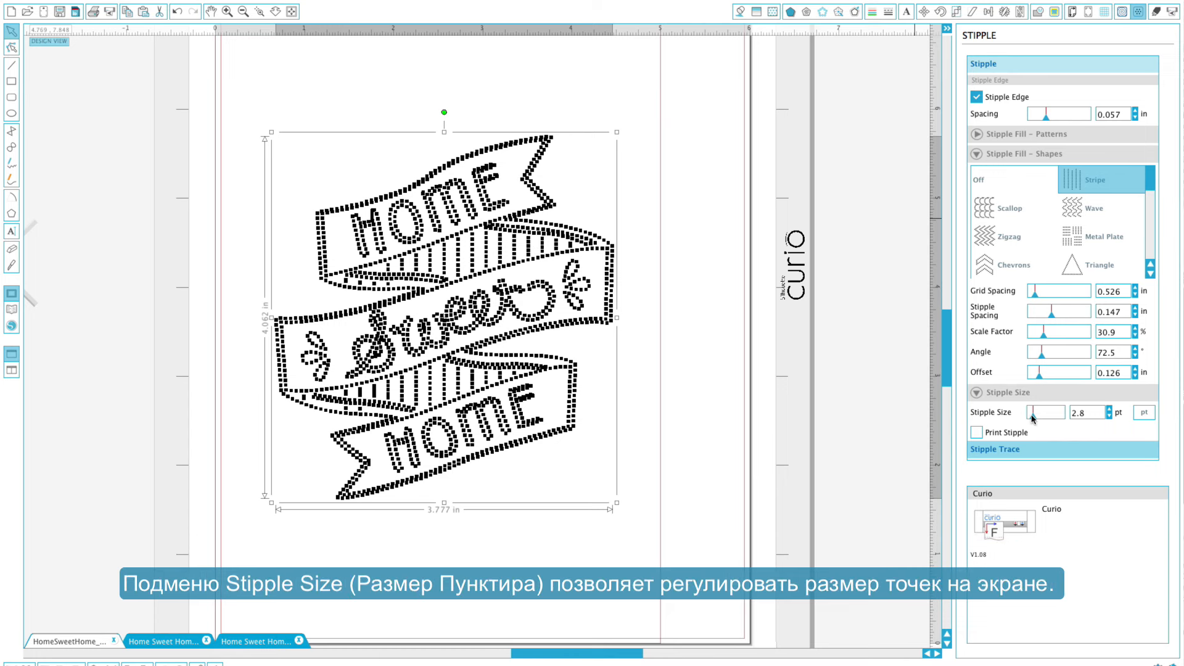
{"action": "left_click_drag", "start_coordinate": [1032, 413], "coordinate": [1066, 413]}
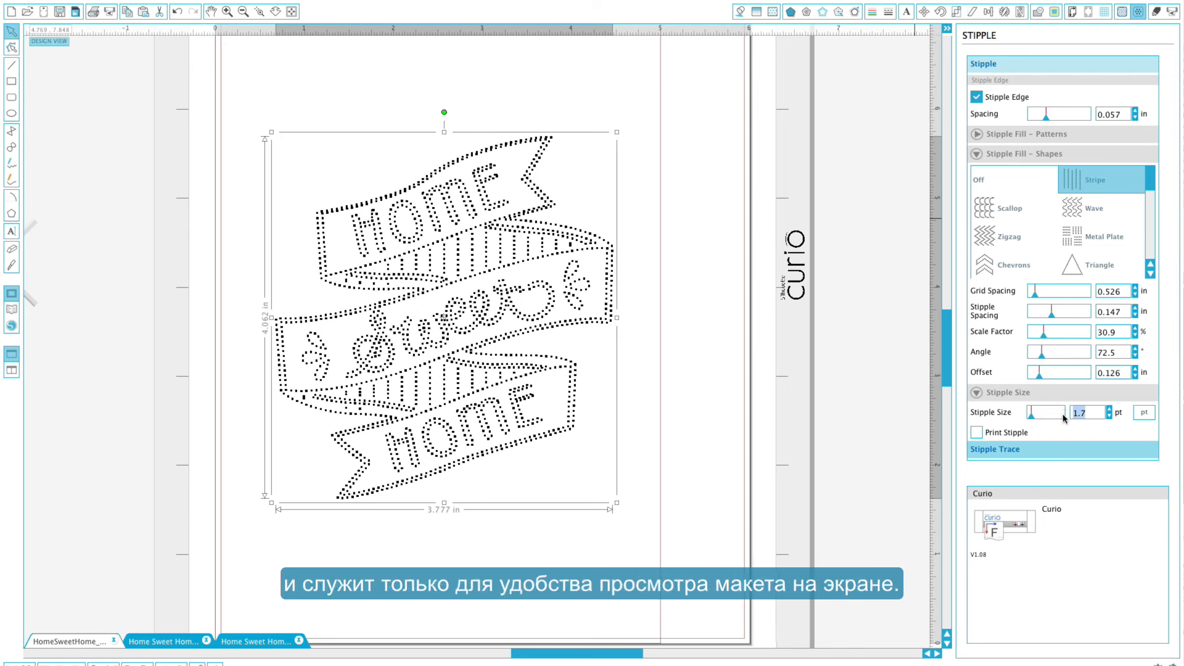
{"action": "type", "text": "2.8"}
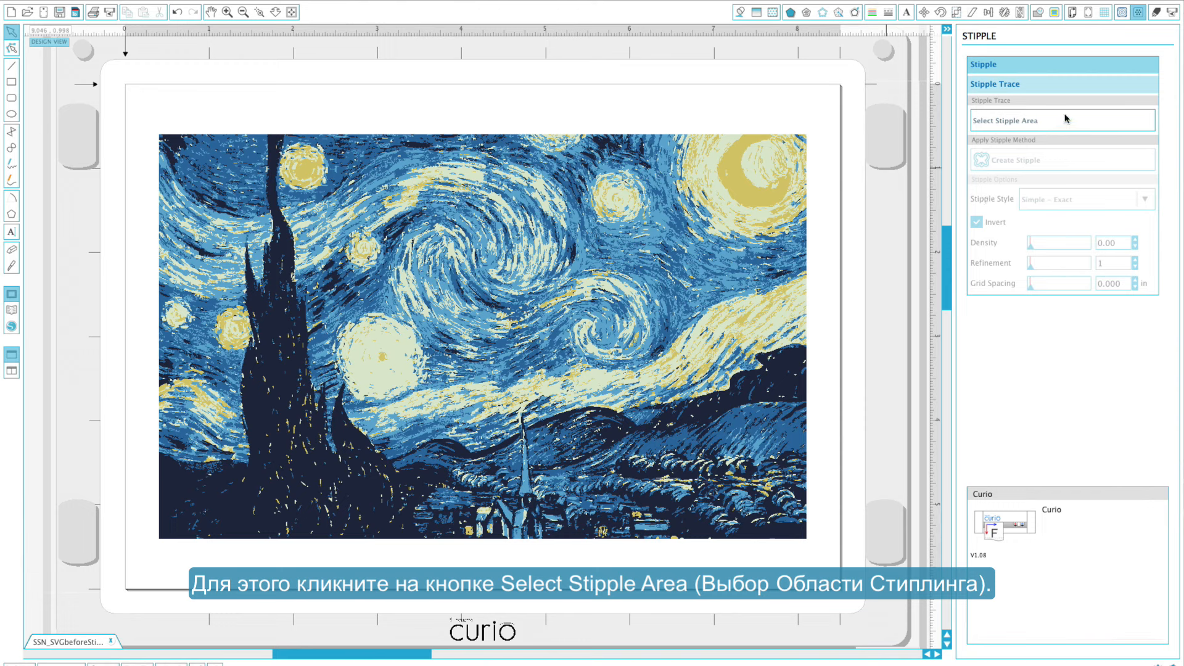
Mark the Starry Night image as the stipple area
{"action": "left_click", "coordinate": [1005, 120]}
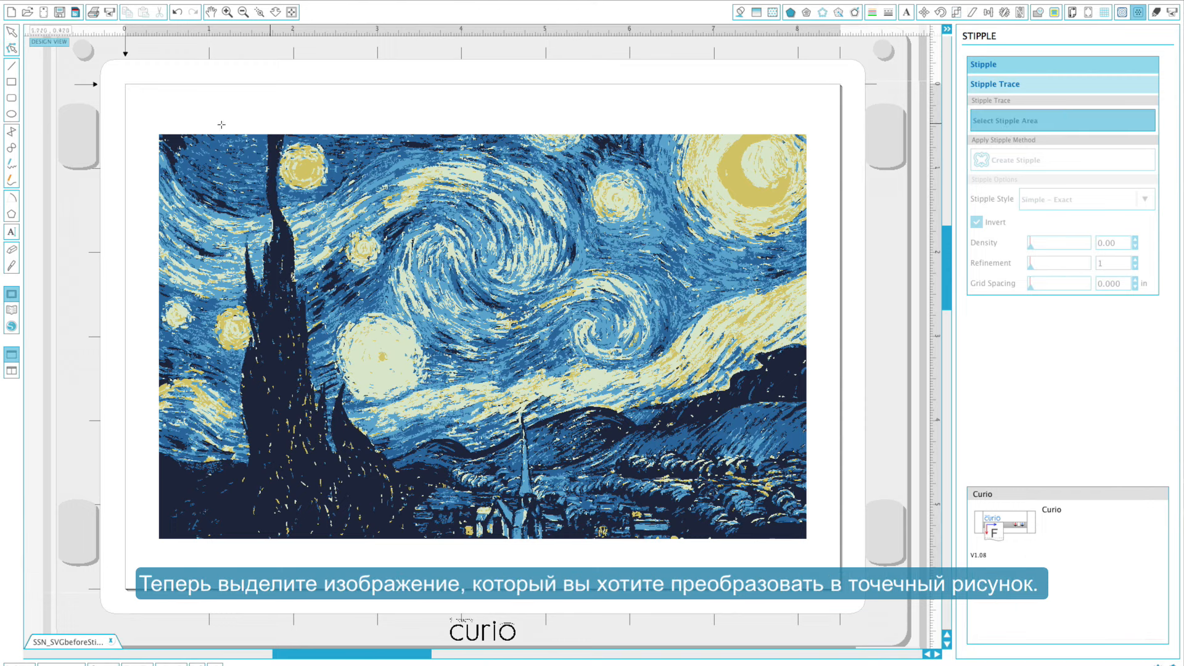
{"action": "left_click", "coordinate": [478, 340]}
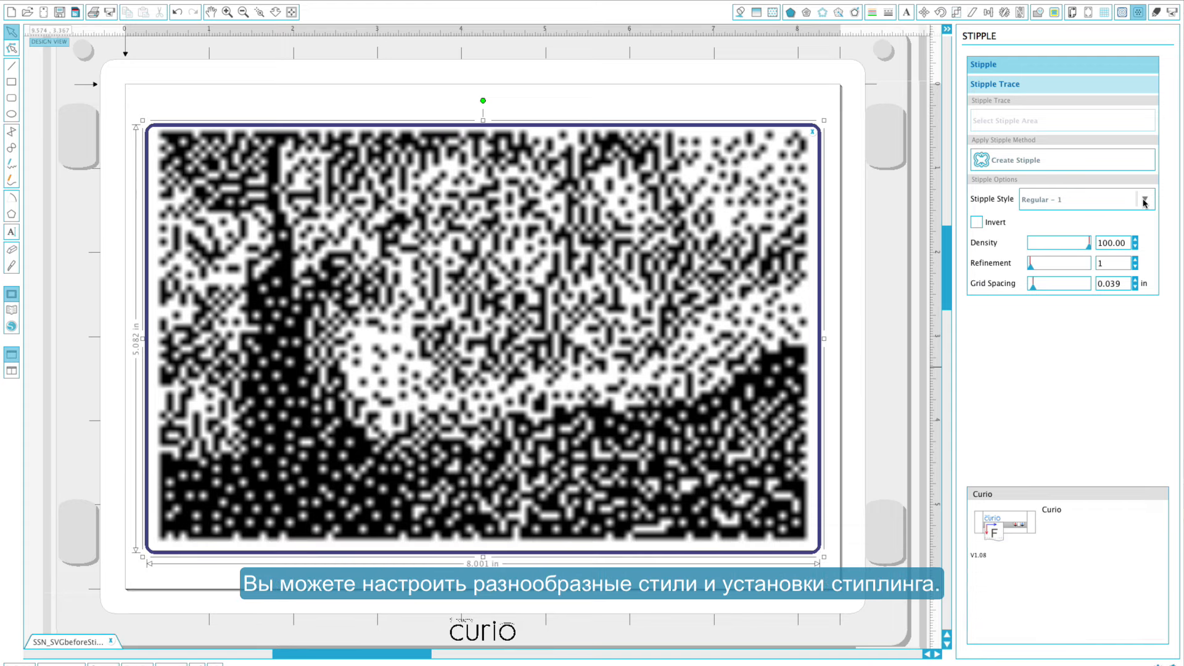
Apply the Dot Matrix – Medium style with 0.020 in grid spacing and create the stipple
{"action": "left_click", "coordinate": [1081, 198]}
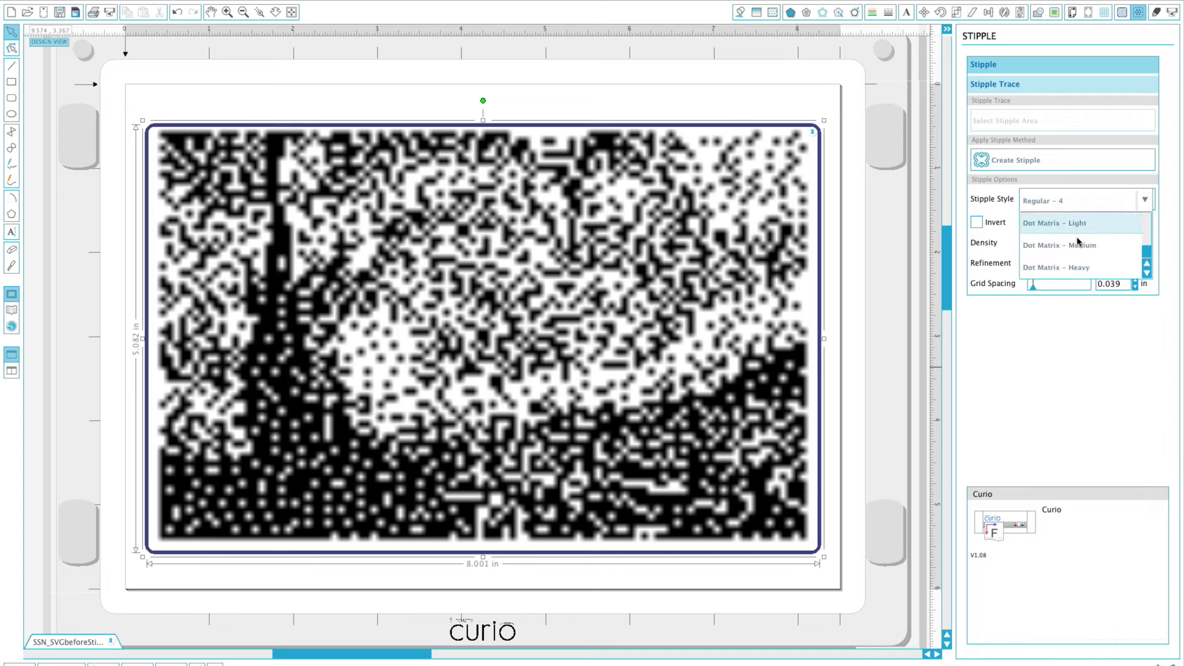
{"action": "left_click", "coordinate": [1061, 245]}
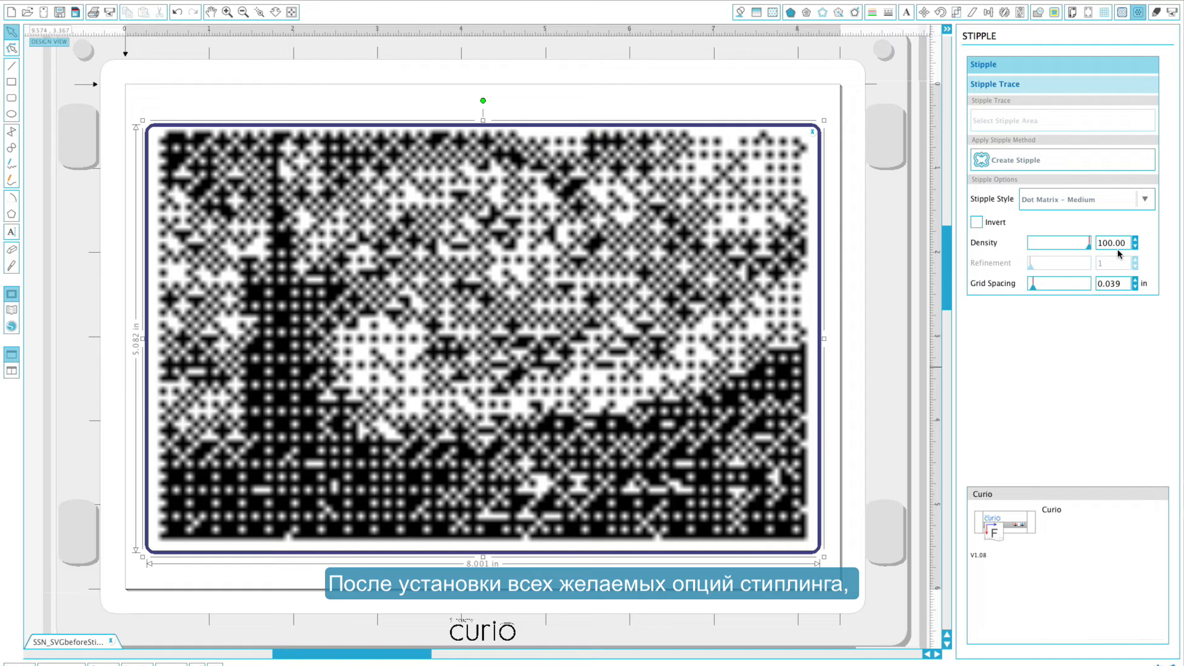
{"action": "left_click_drag", "start_coordinate": [1023, 282], "coordinate": [1061, 283]}
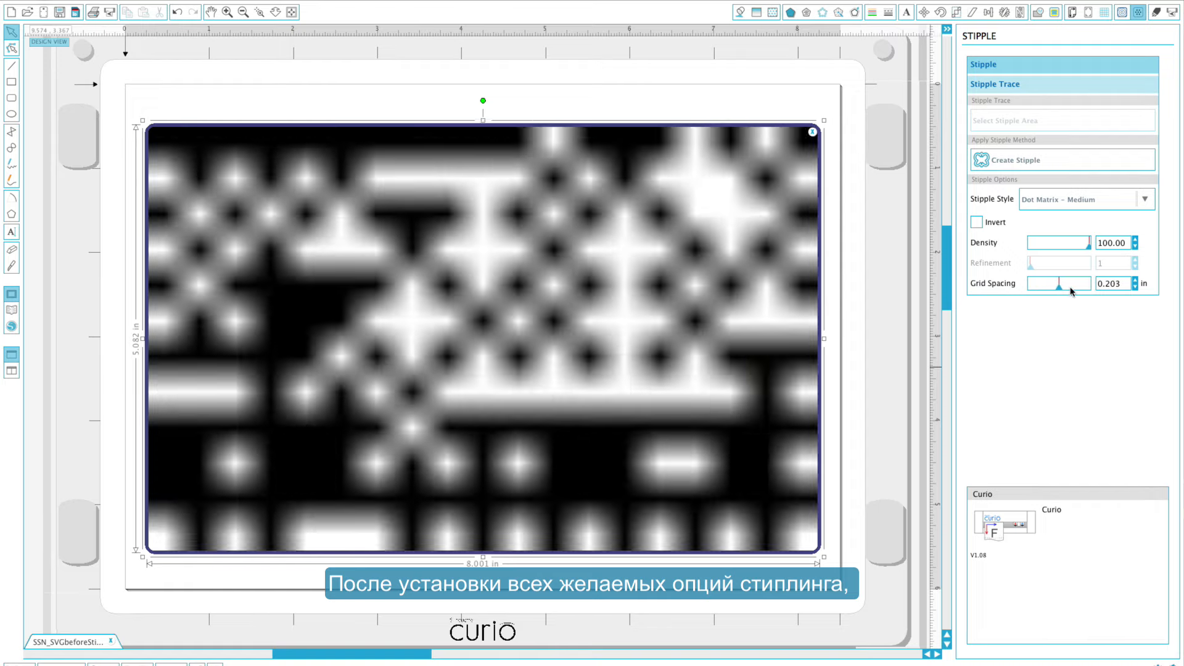
{"action": "left_click", "coordinate": [1015, 159]}
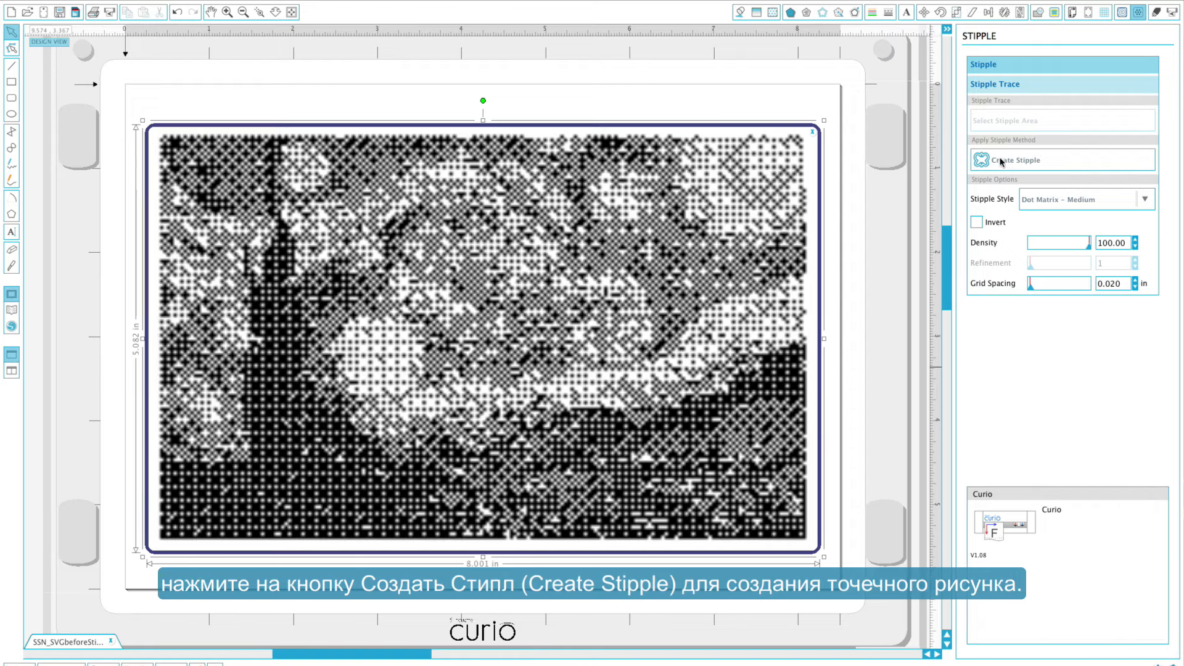
{"action": "left_click", "coordinate": [1014, 160]}
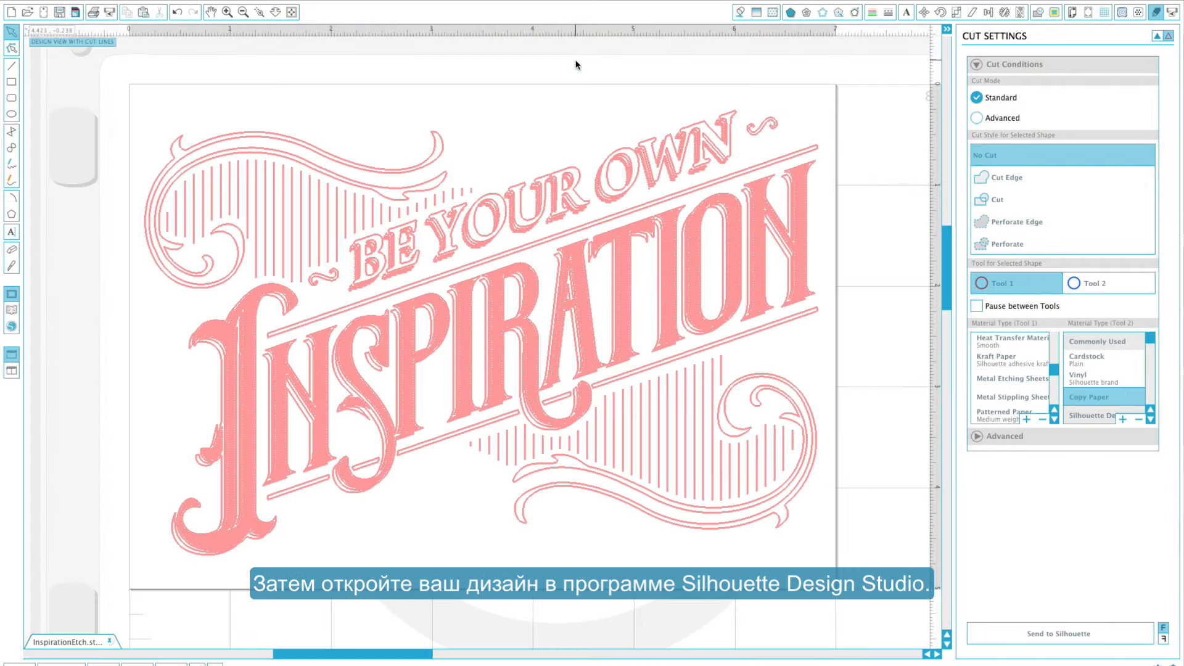
Select the Inspiration design, set the material to Metal Etching Sheets, and send it to Silhouette
{"action": "left_click", "coordinate": [997, 199]}
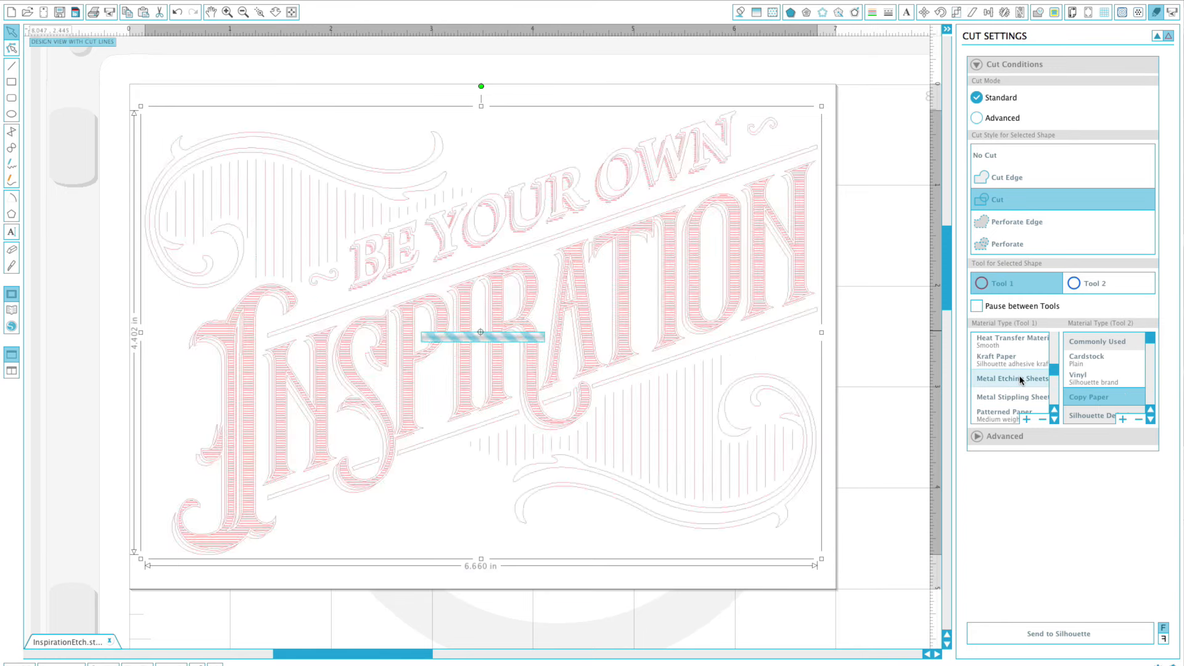
{"action": "left_click", "coordinate": [1012, 378]}
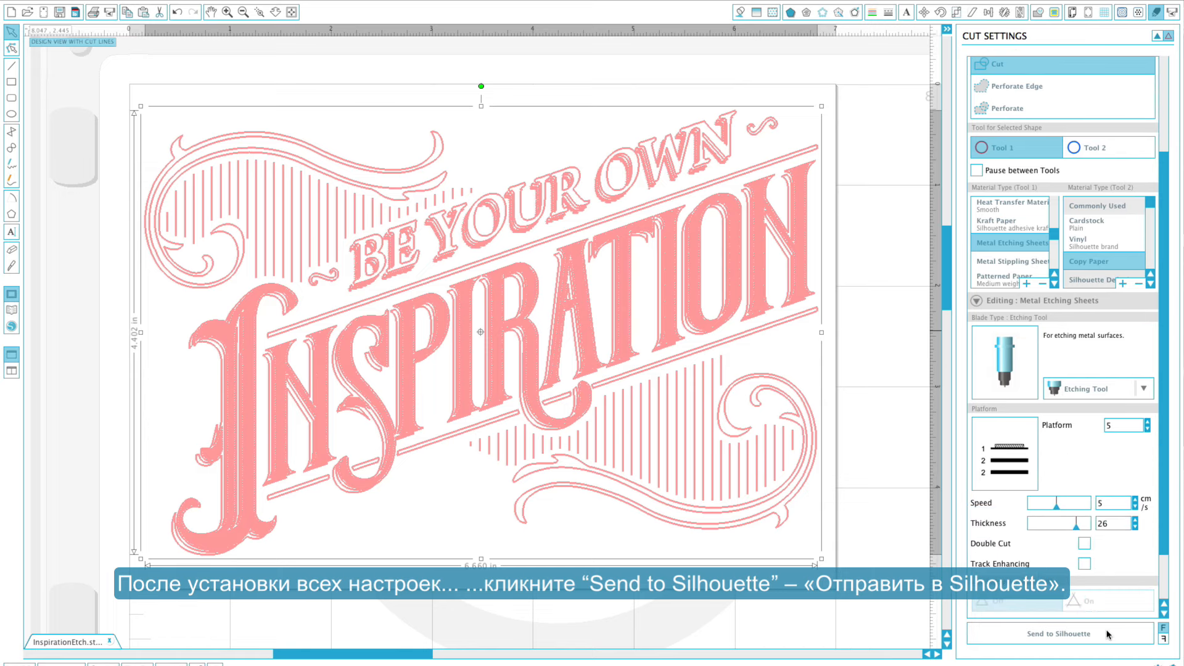
{"action": "left_click", "coordinate": [1059, 634]}
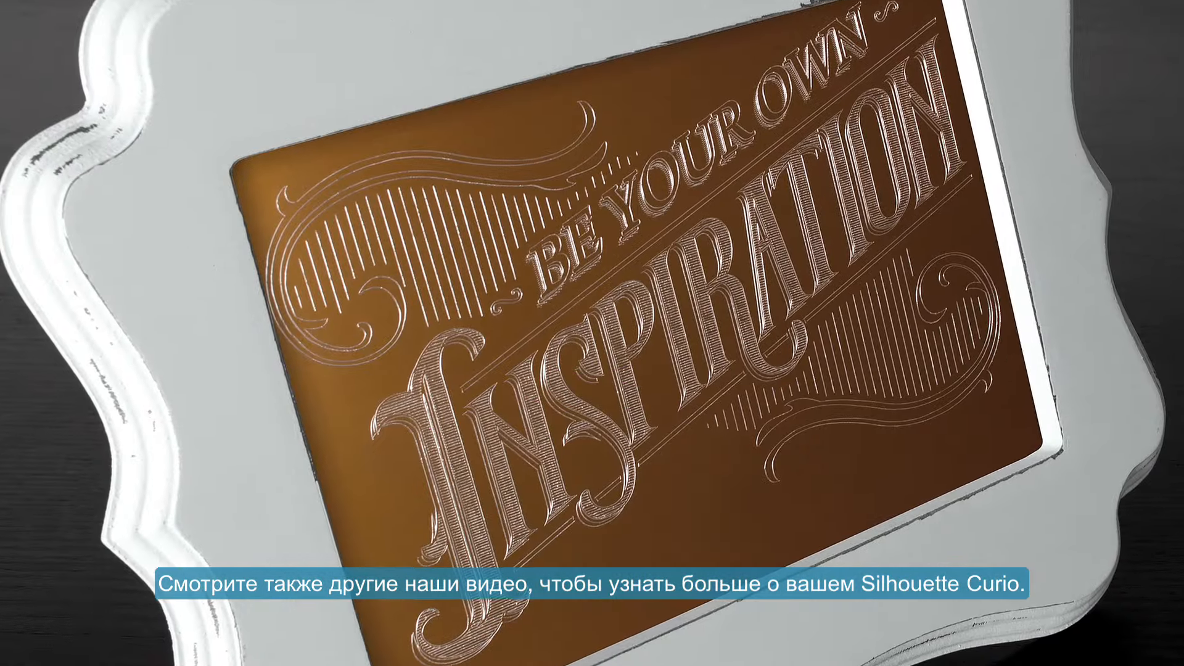